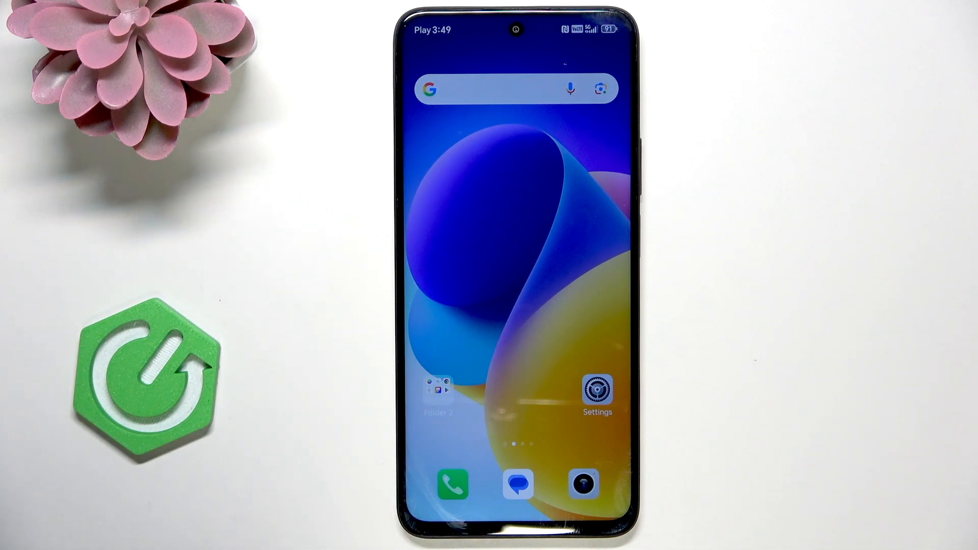
- Launch Settings from the home screen and go to System & updates
click(596, 392)
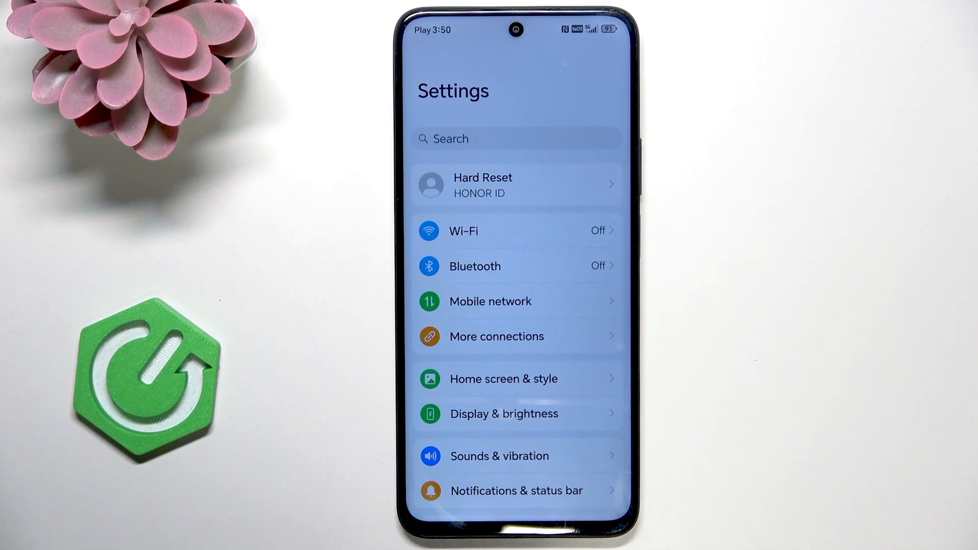
scroll(down, 3)
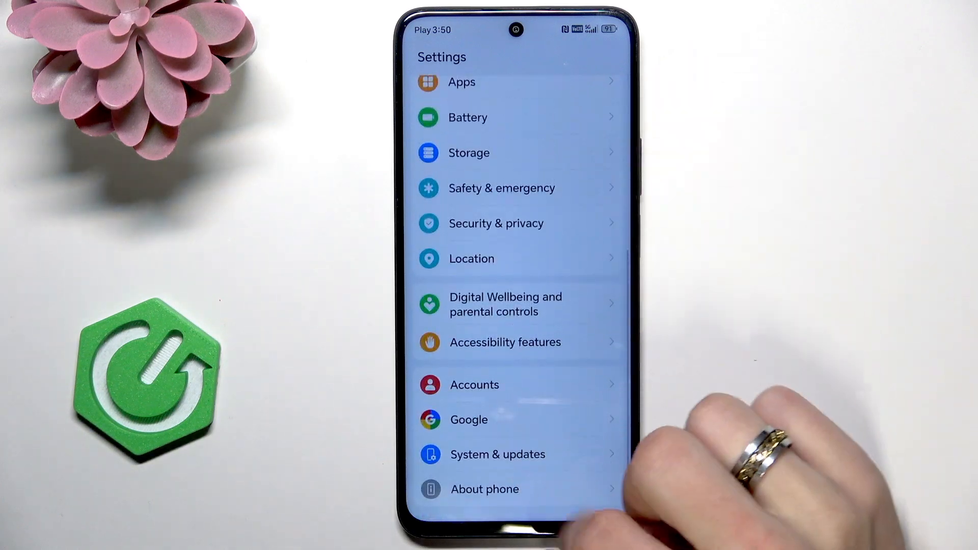
click(498, 454)
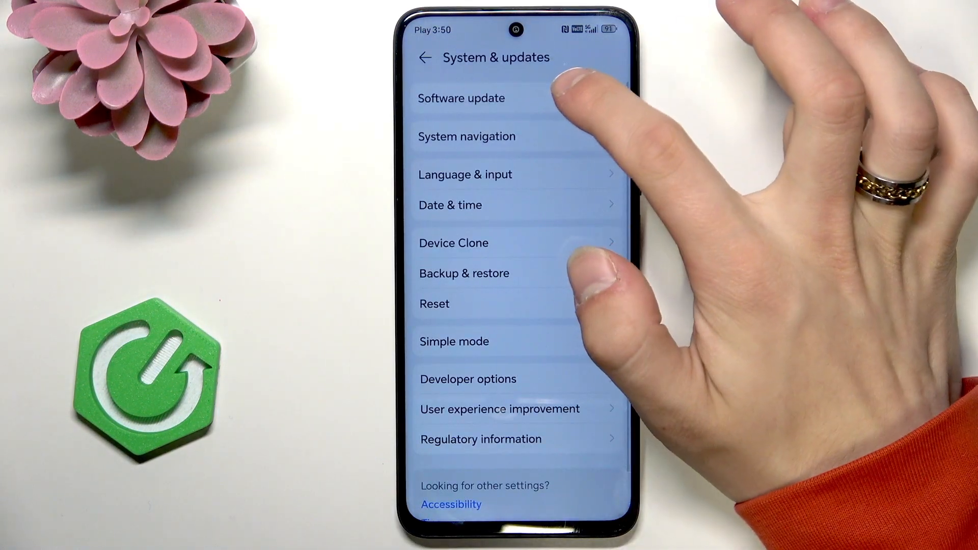
- Check Software update, confirm MagicOS is up to date, and leave that page
click(461, 98)
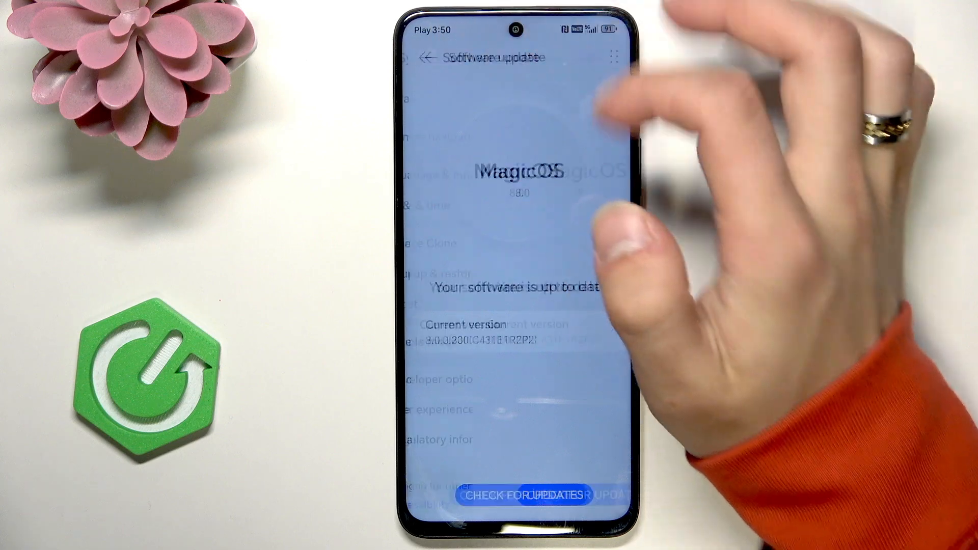
click(427, 56)
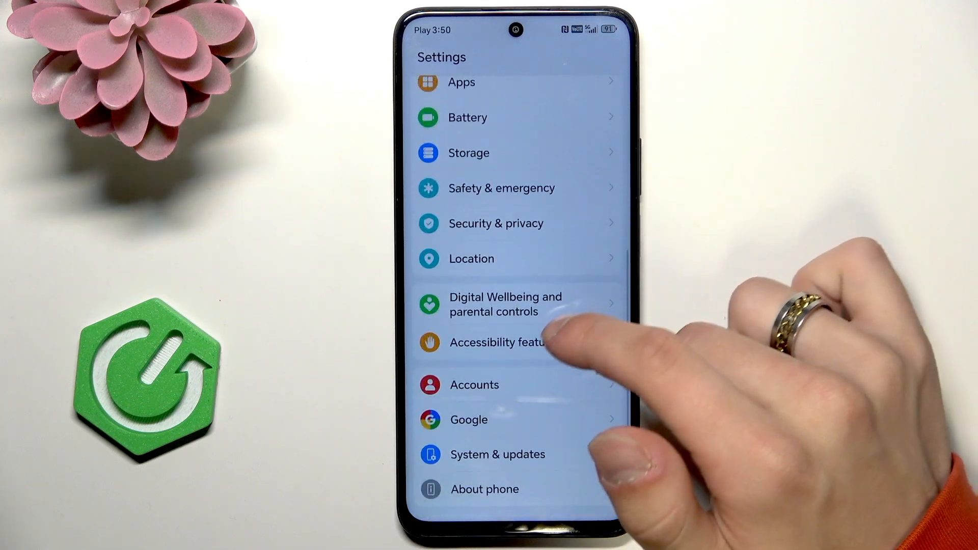
- Search settings for 'reset' and open the Reset network settings result
scroll(down, 3)
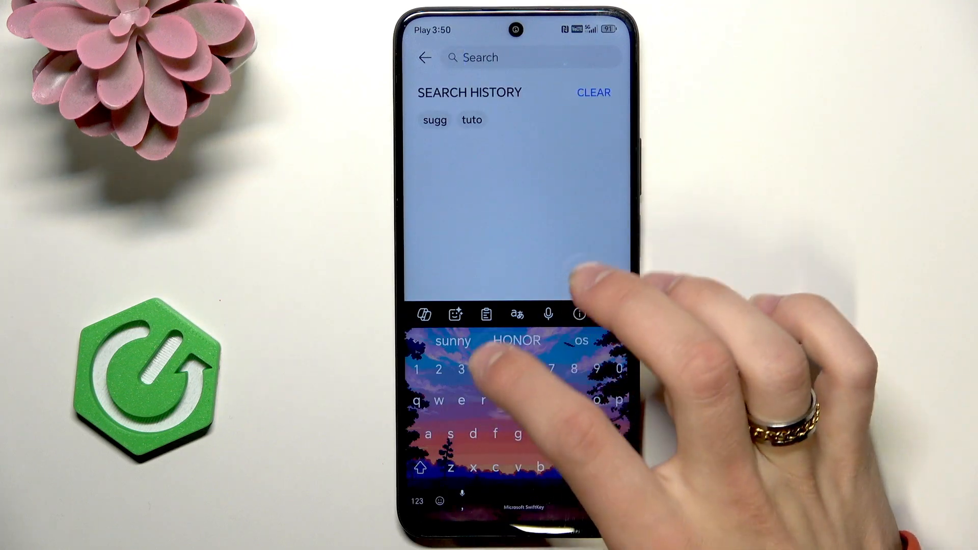
text(reset)
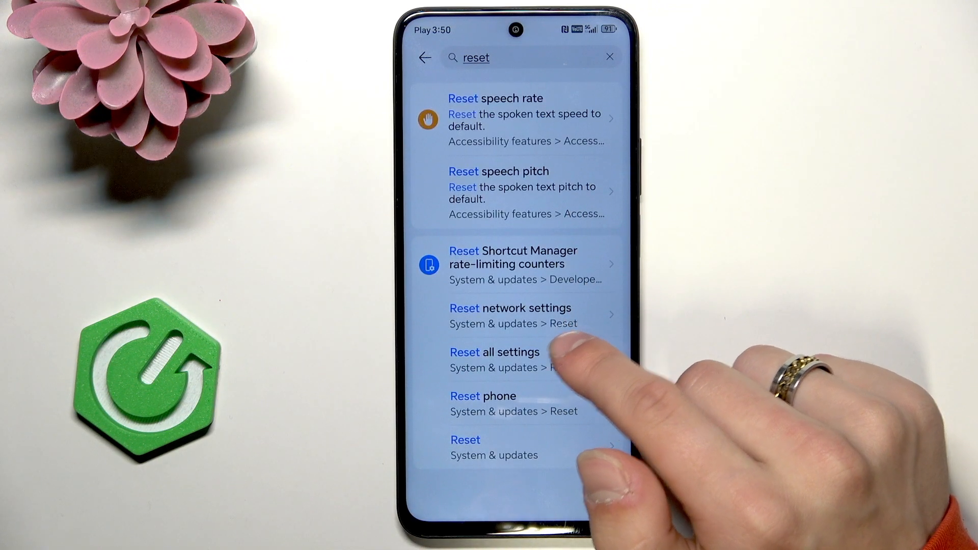
click(510, 307)
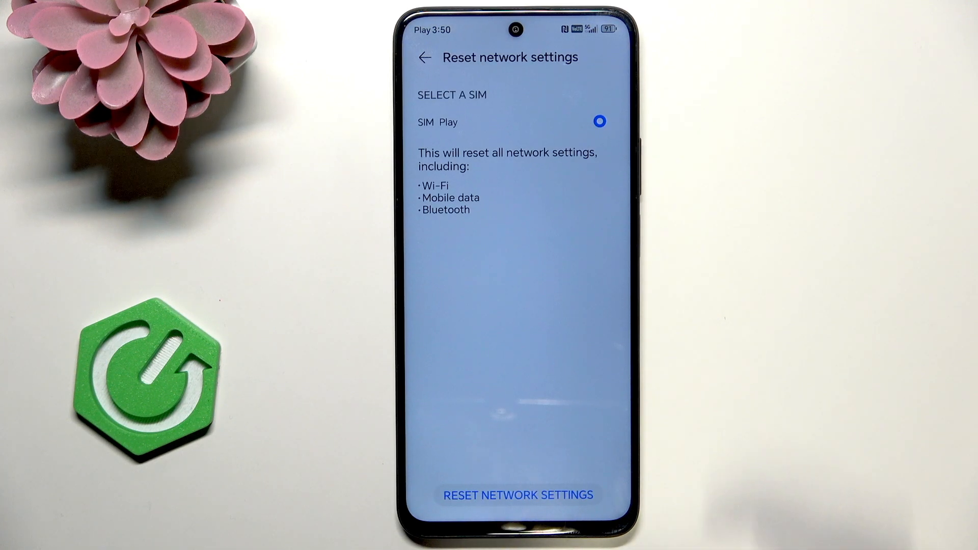